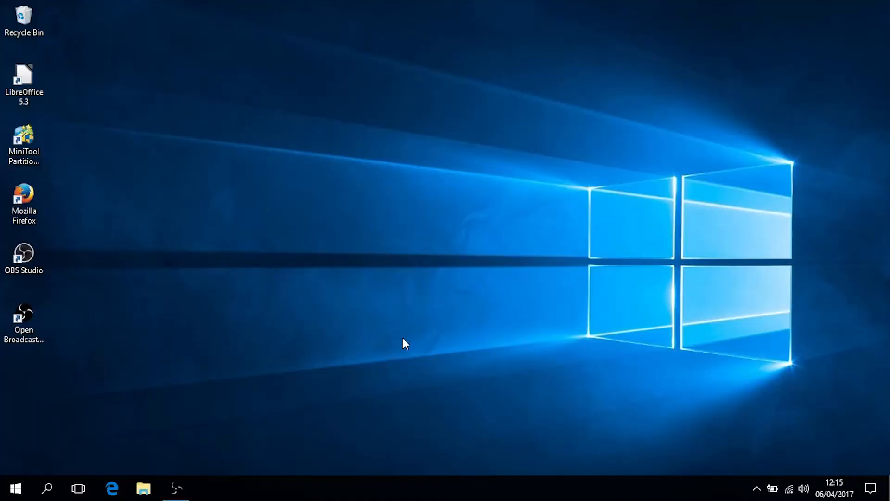
Launch MiniTool Partition Wizard from the desktop shortcut to view Disk 1 and Disk 2
{"action": "double_click", "coordinate": [24, 139]}
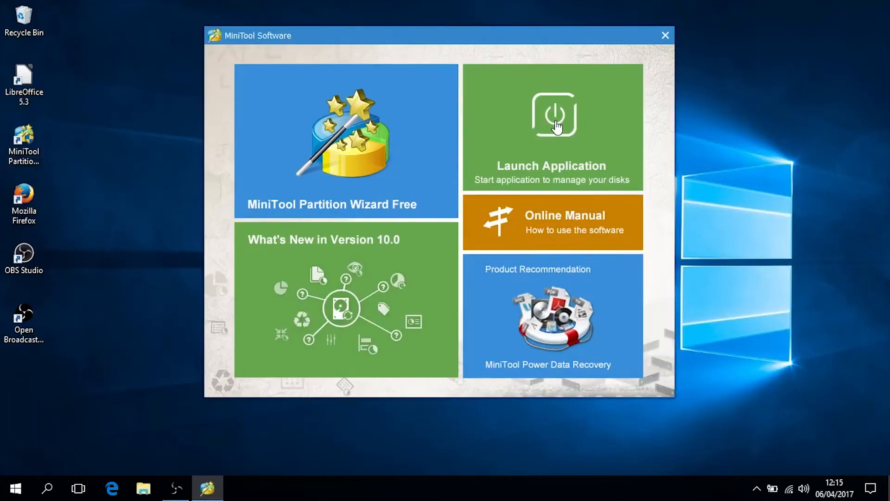
{"action": "left_click", "coordinate": [551, 127]}
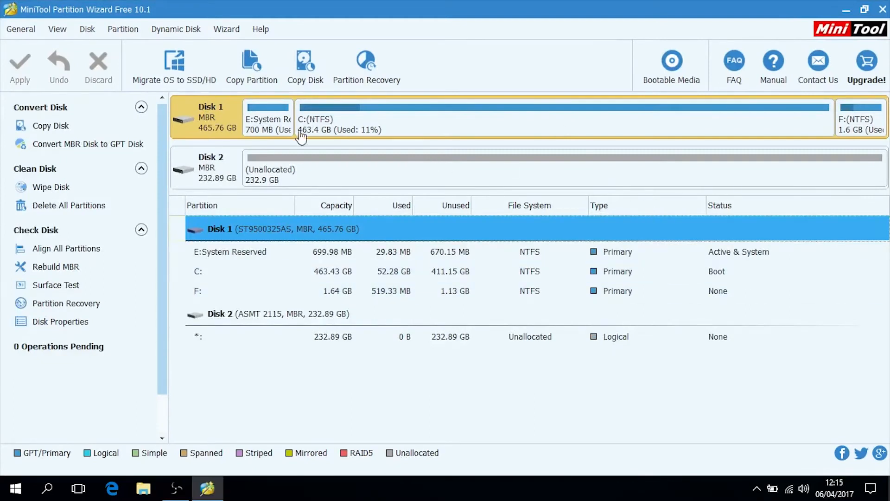
Queue migrating the whole system disk (option A) to Disk 2 with partitions fitted to the entire disk
{"action": "left_click", "coordinate": [173, 62]}
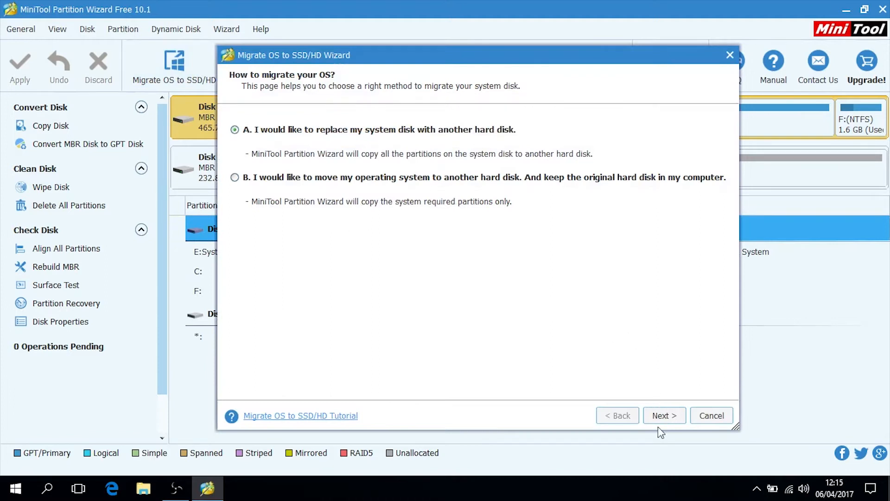
{"action": "left_click", "coordinate": [664, 415]}
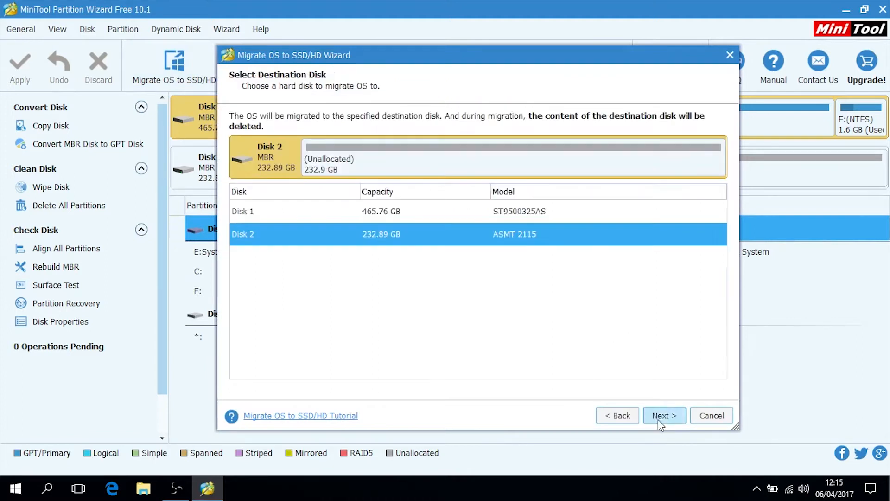
{"action": "left_click", "coordinate": [664, 415]}
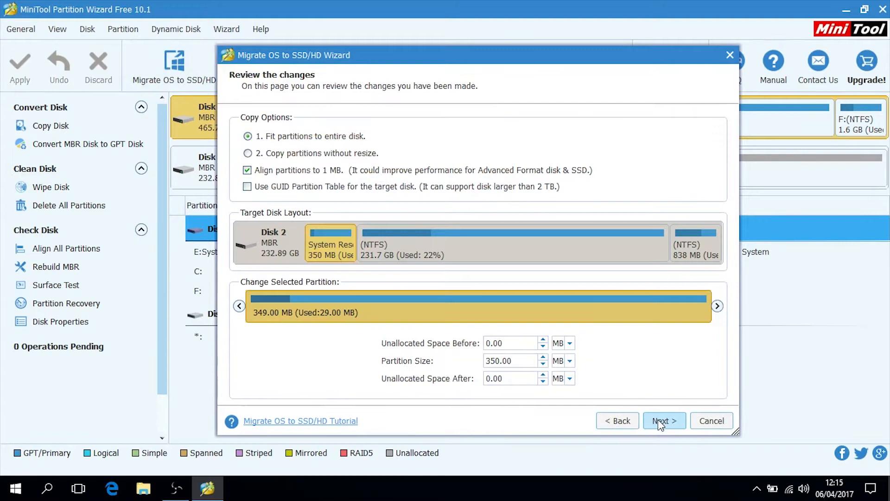
{"action": "left_click", "coordinate": [664, 421]}
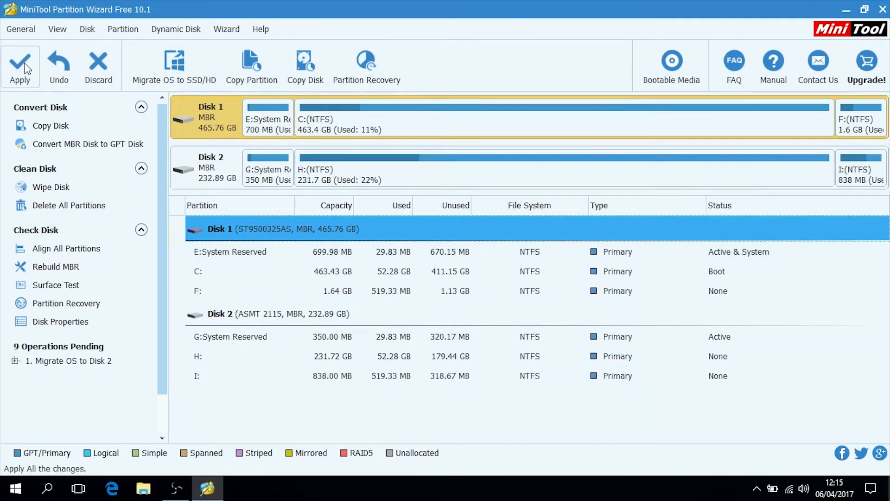
Apply the nine pending migration operations and restart the PC to finish copying C:
{"action": "left_click", "coordinate": [19, 65]}
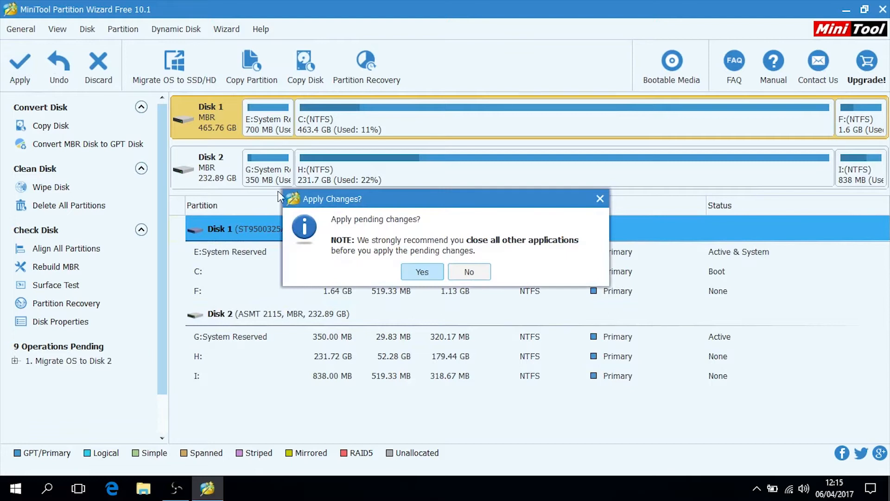
{"action": "left_click", "coordinate": [422, 271]}
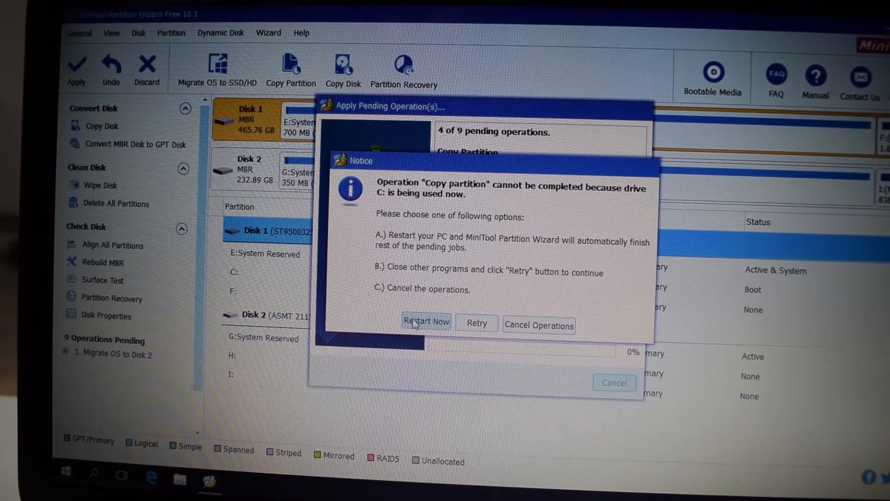
{"action": "left_click", "coordinate": [425, 322]}
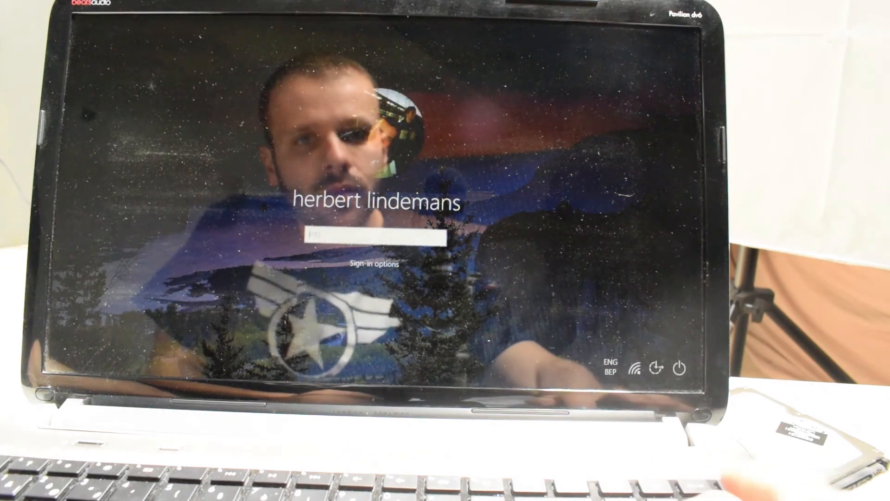
Sign in with the PIN, load Edge's start page, then close Edge to the desktop
{"action": "key", "text": "enter"}
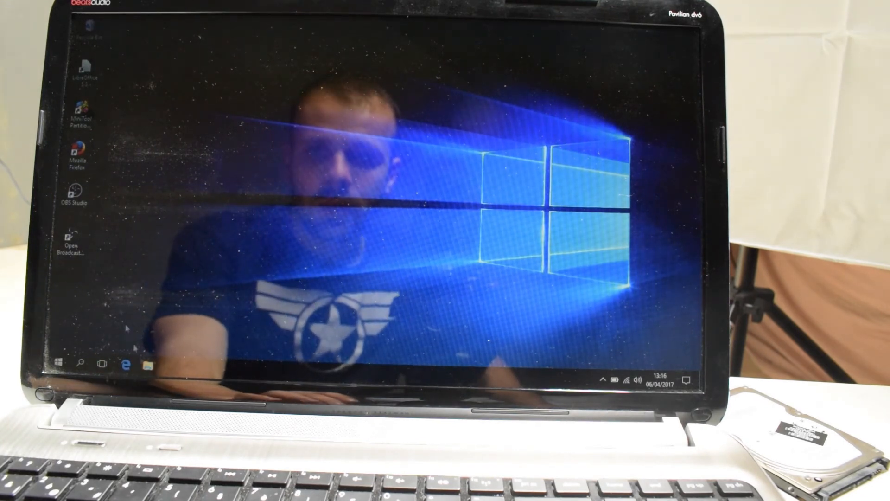
{"action": "left_click", "coordinate": [126, 364]}
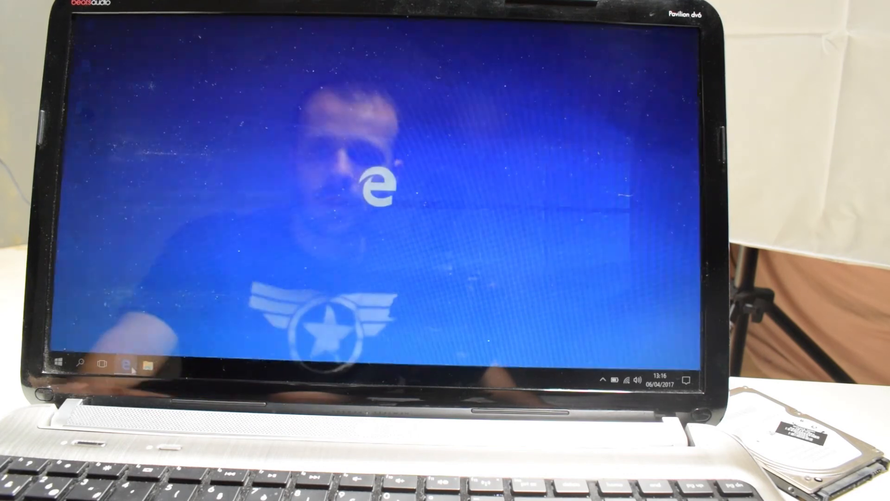
{"action": "left_click", "coordinate": [111, 363]}
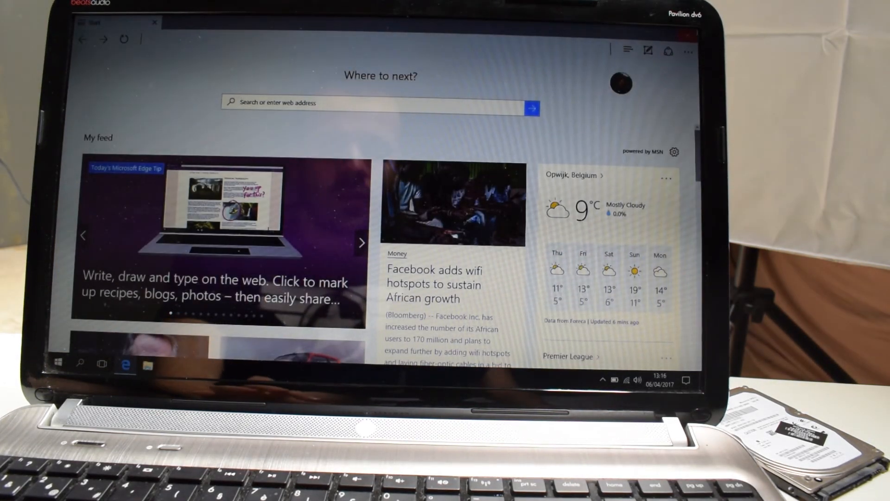
{"action": "left_click", "coordinate": [154, 21]}
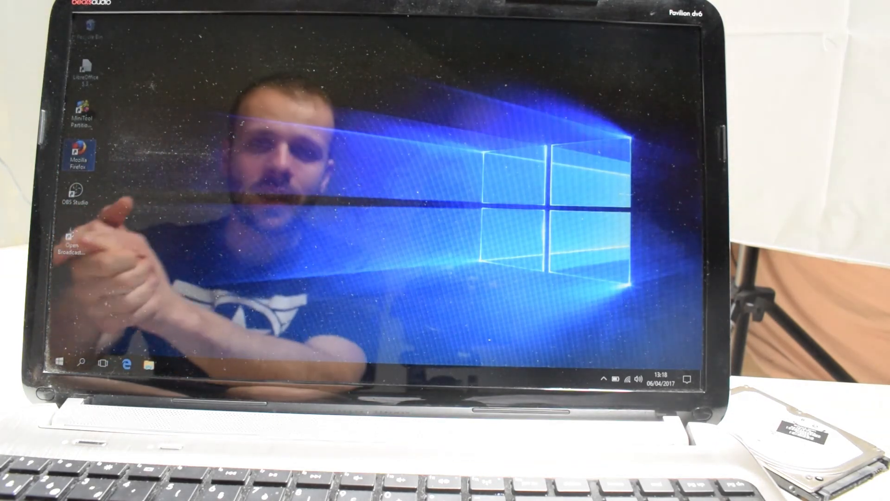